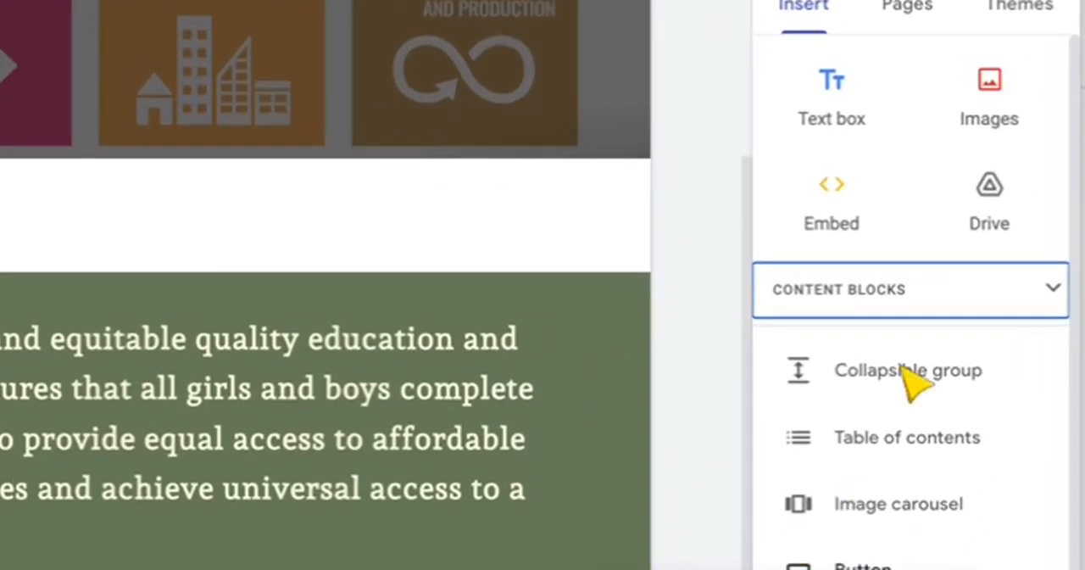
{"action": "mouse_move", "coordinate": [992, 334]}
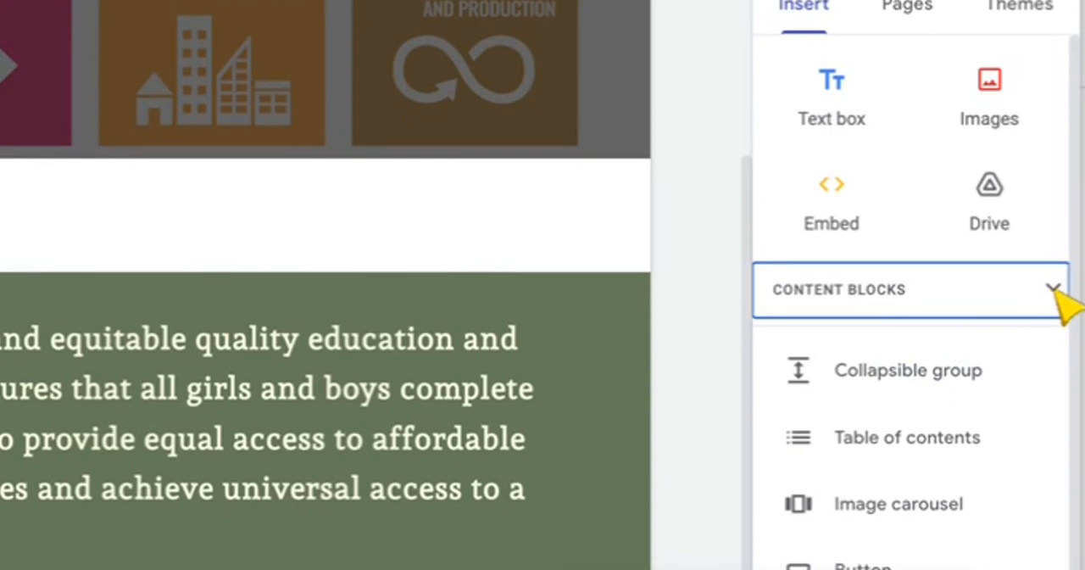
Insert a four-image content block and a two-column image block under the Goal #4 heading
{"action": "left_click", "coordinate": [1052, 289]}
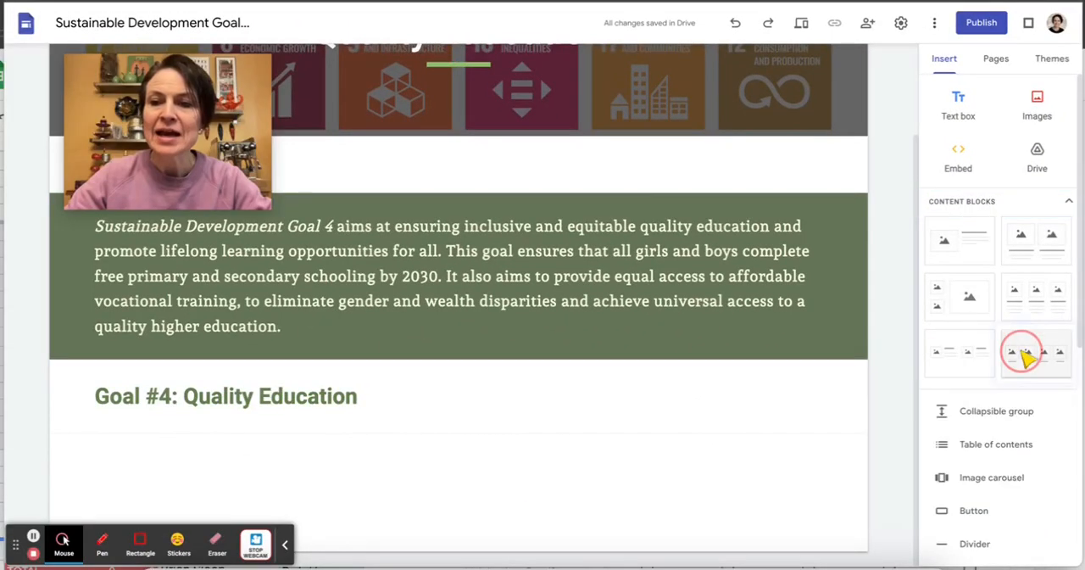
{"action": "left_click", "coordinate": [1037, 354]}
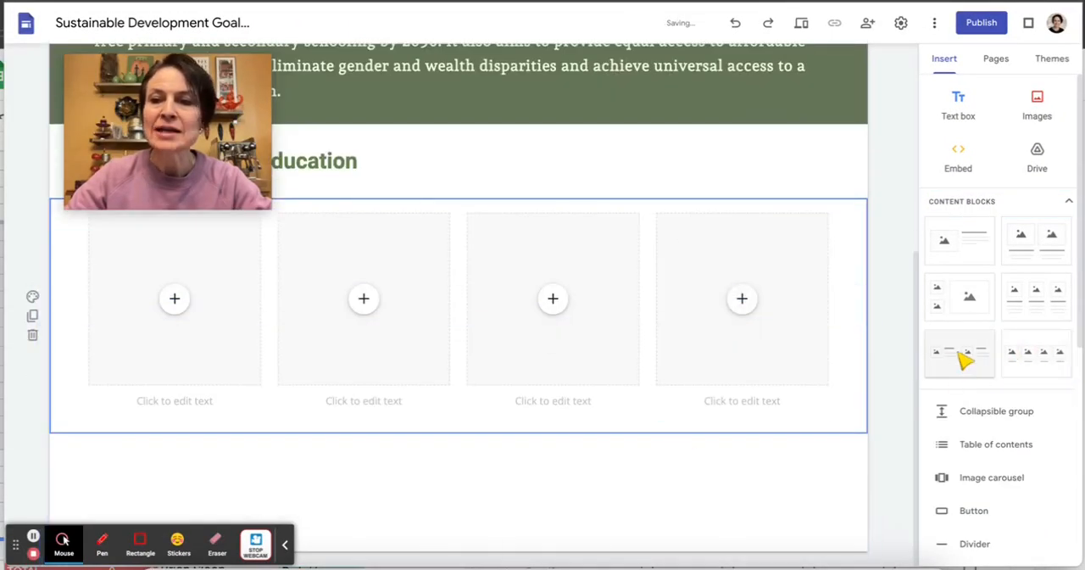
{"action": "left_click", "coordinate": [1037, 240]}
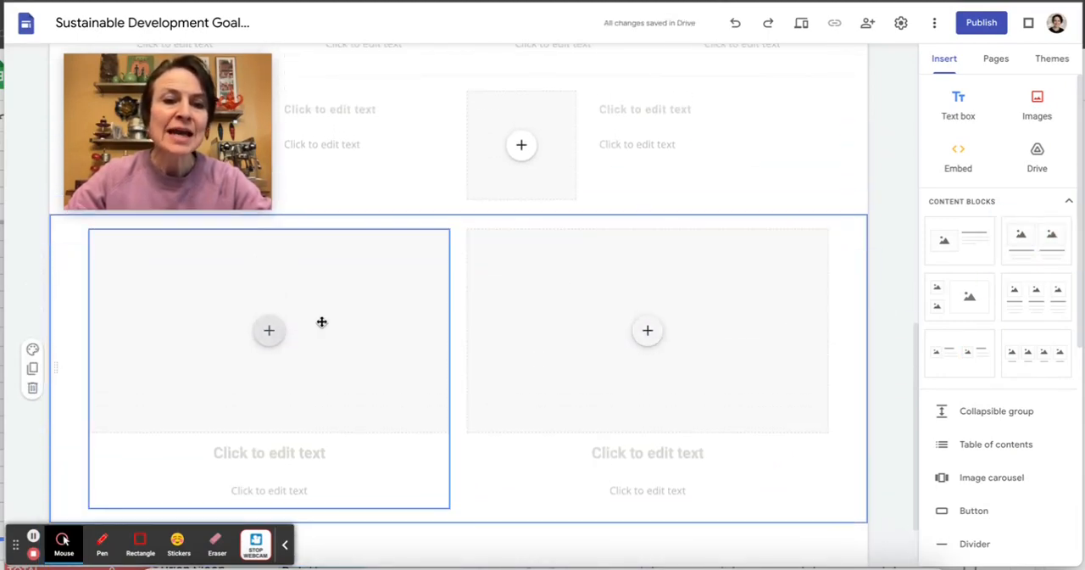
{"action": "left_click", "coordinate": [269, 330]}
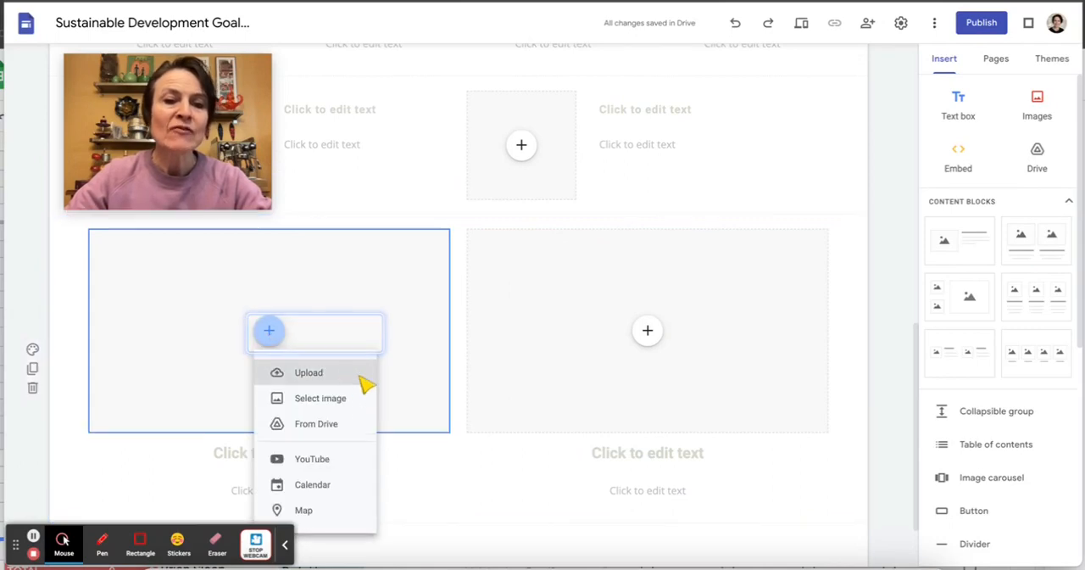
{"action": "left_click", "coordinate": [311, 459]}
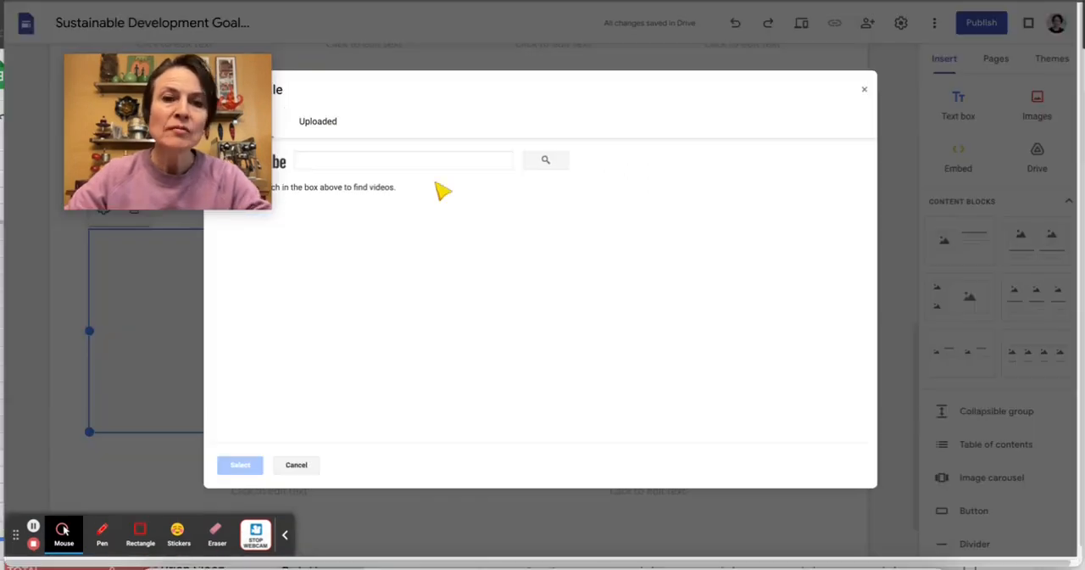
{"action": "type", "text": "https://www.youtube.com/watch?v=3LOxlvJjfio"}
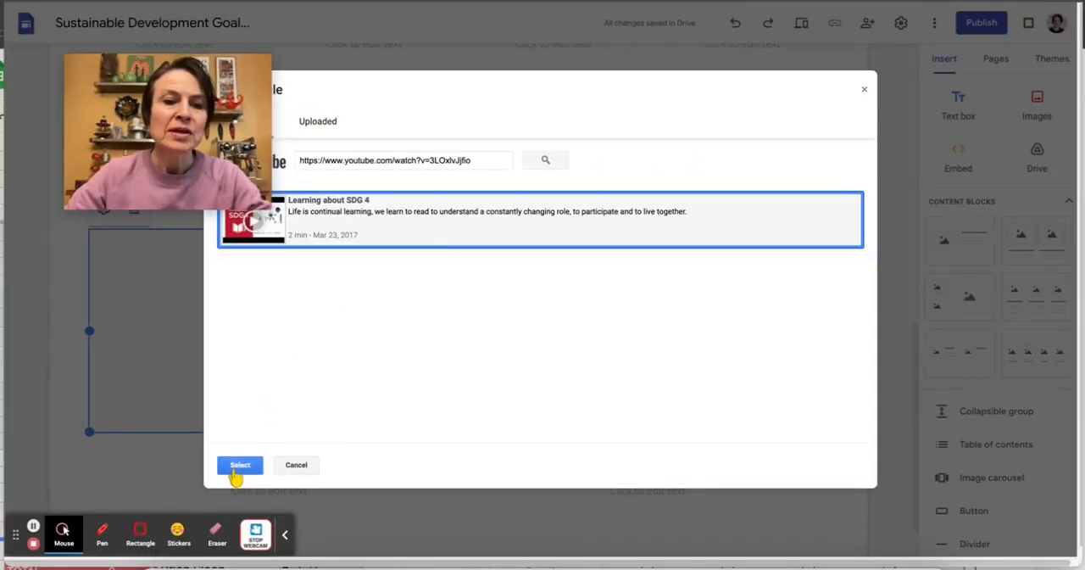
{"action": "left_click", "coordinate": [240, 465]}
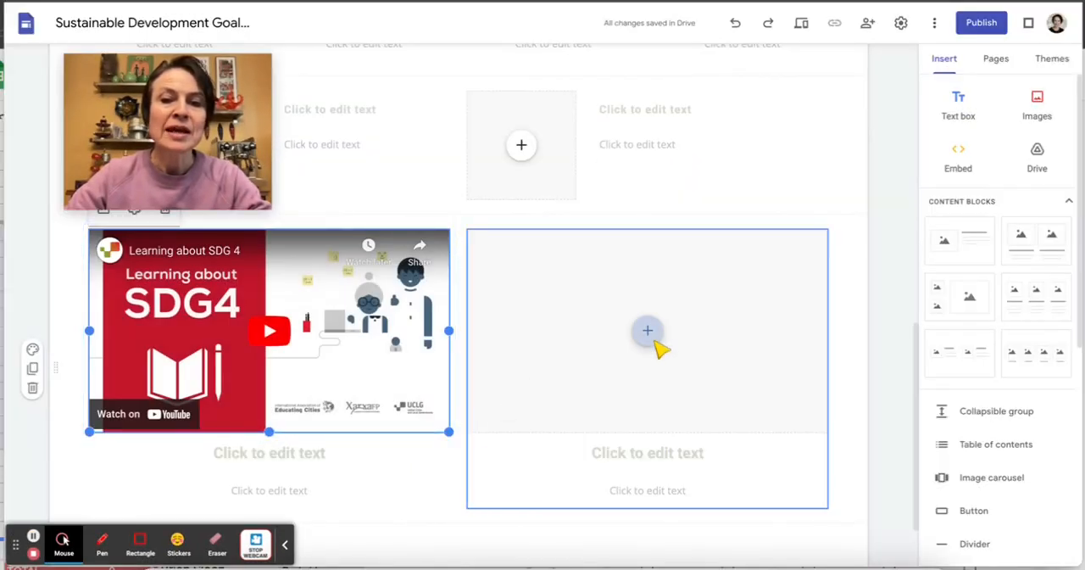
Insert the same SDG 4 YouTube video into the right placeholder
{"action": "left_click", "coordinate": [647, 331]}
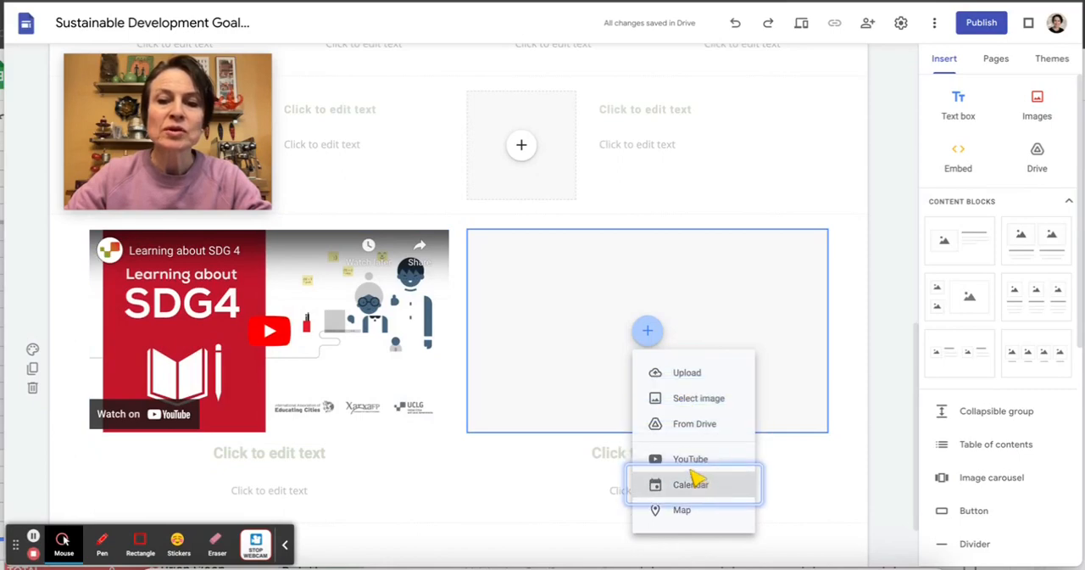
{"action": "left_click", "coordinate": [691, 459]}
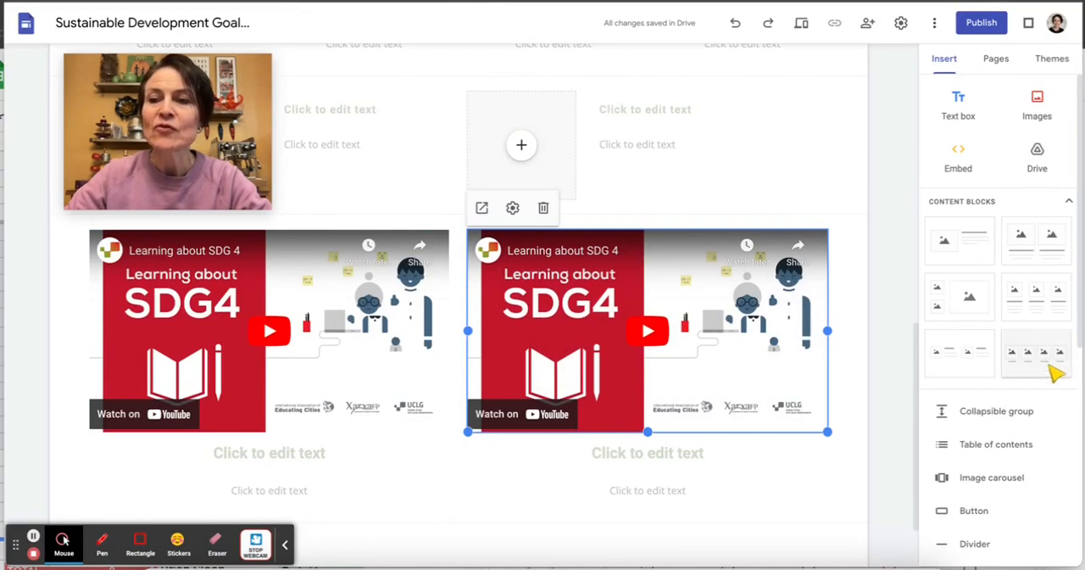
Scroll down and select the caption heading box under the right-hand video
{"action": "scroll", "scroll_direction": "down", "scroll_amount": 3}
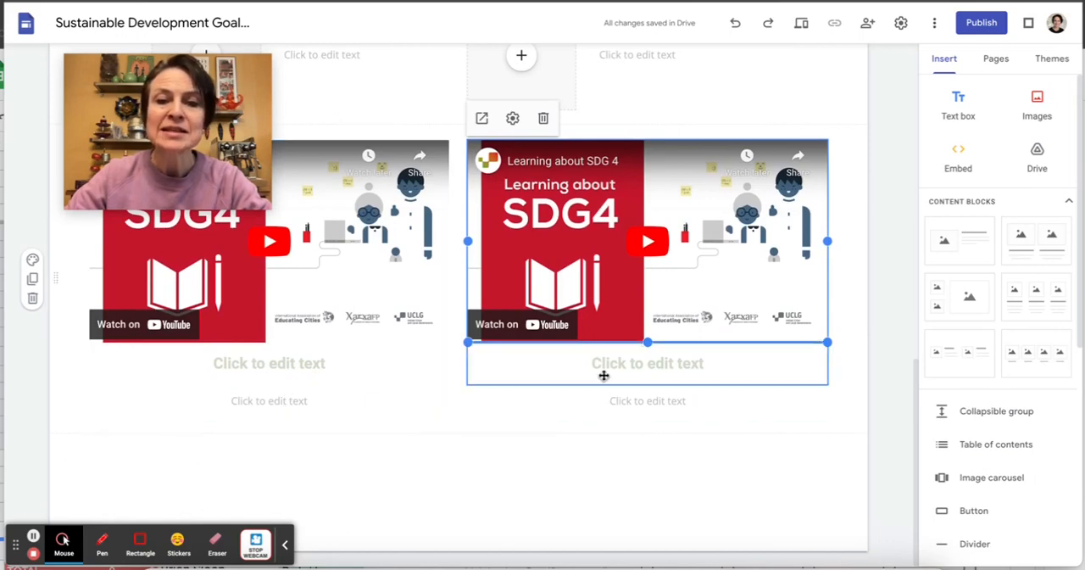
{"action": "left_click", "coordinate": [647, 363]}
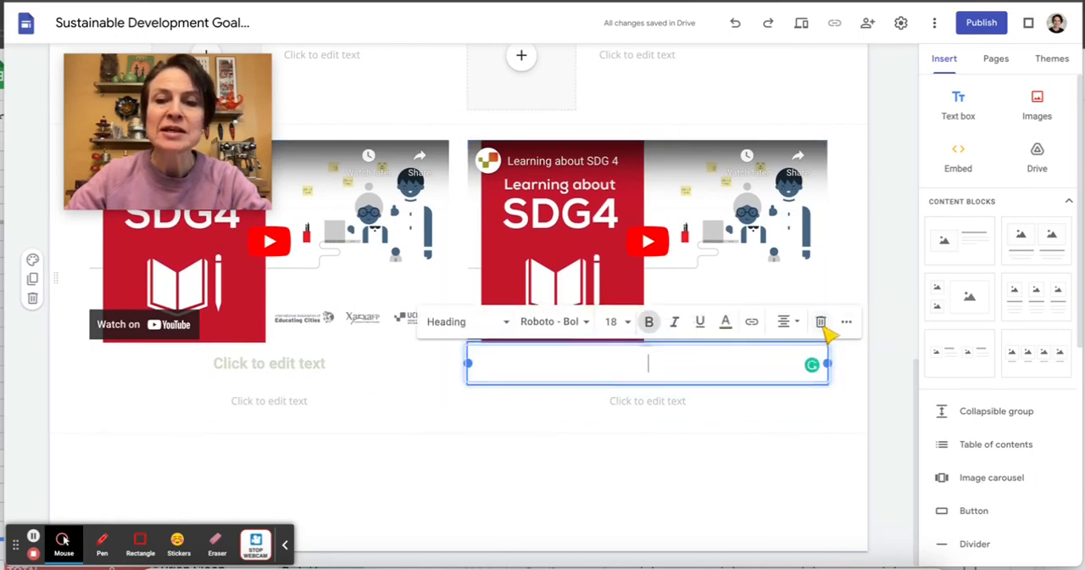